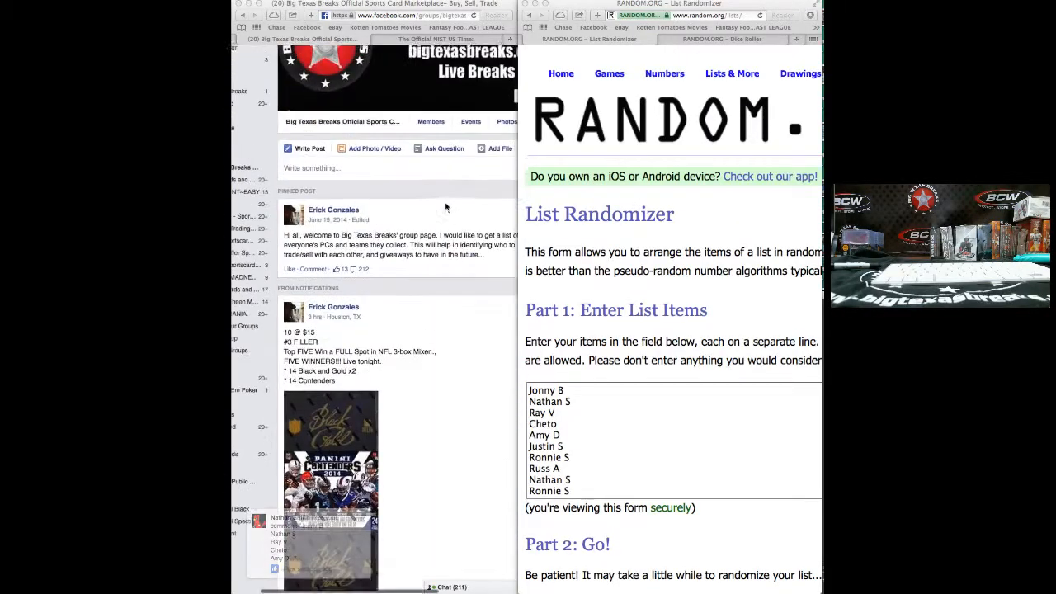
- Review the Facebook group post's participant names, then return to the List Randomizer page
scroll("down", 3)
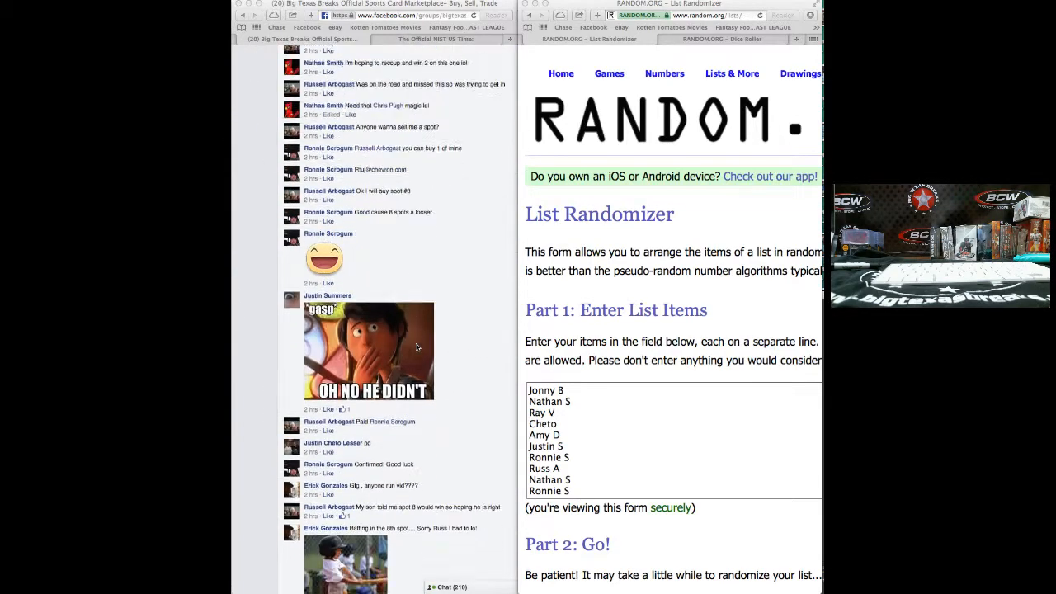
scroll("down", 3)
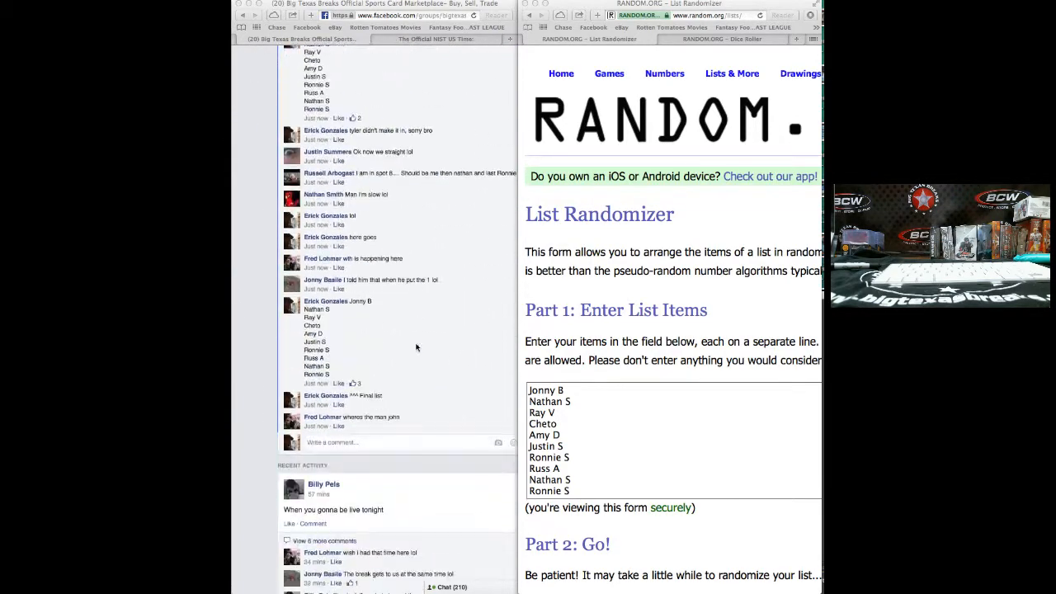
scroll("down", 3)
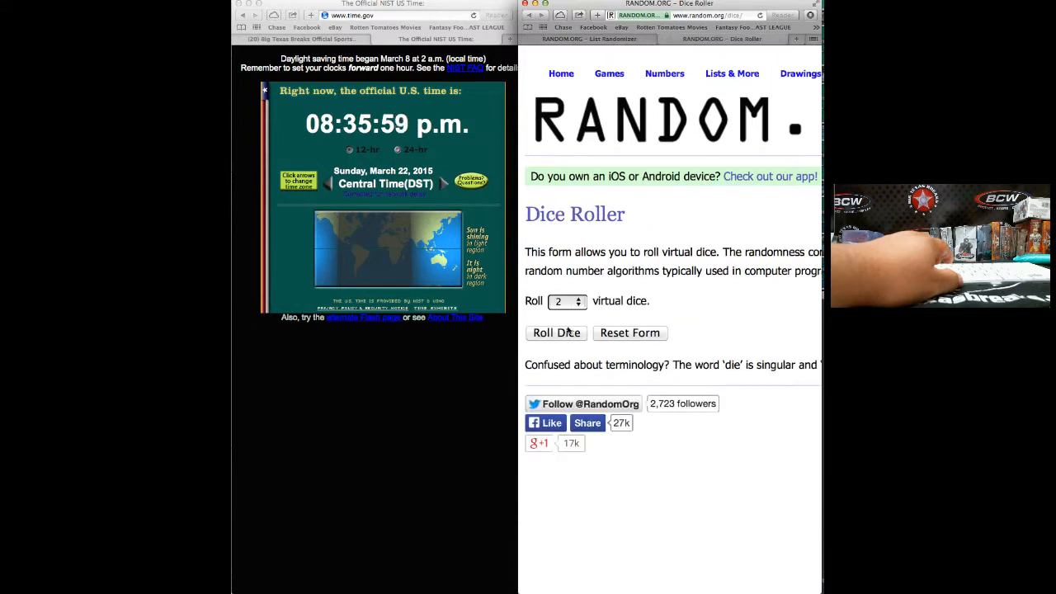
left_click(556, 334)
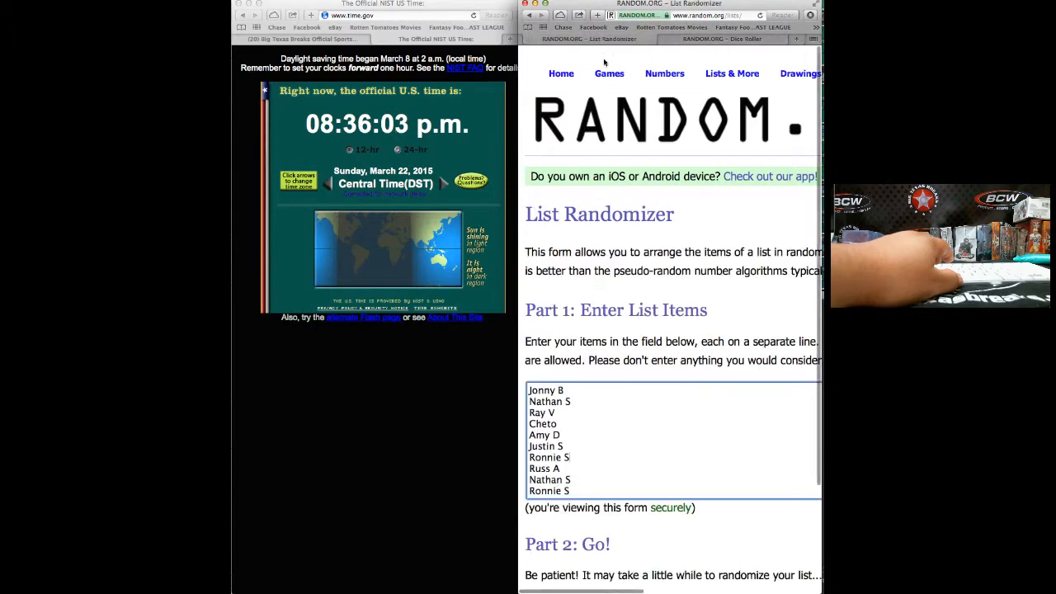
scroll("down", 3)
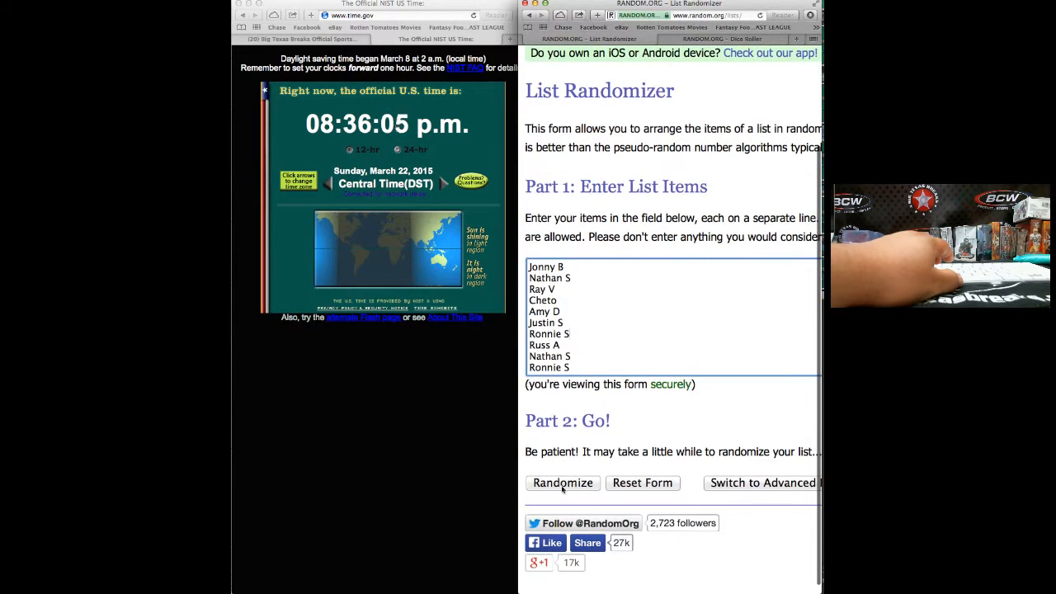
left_click(561, 482)
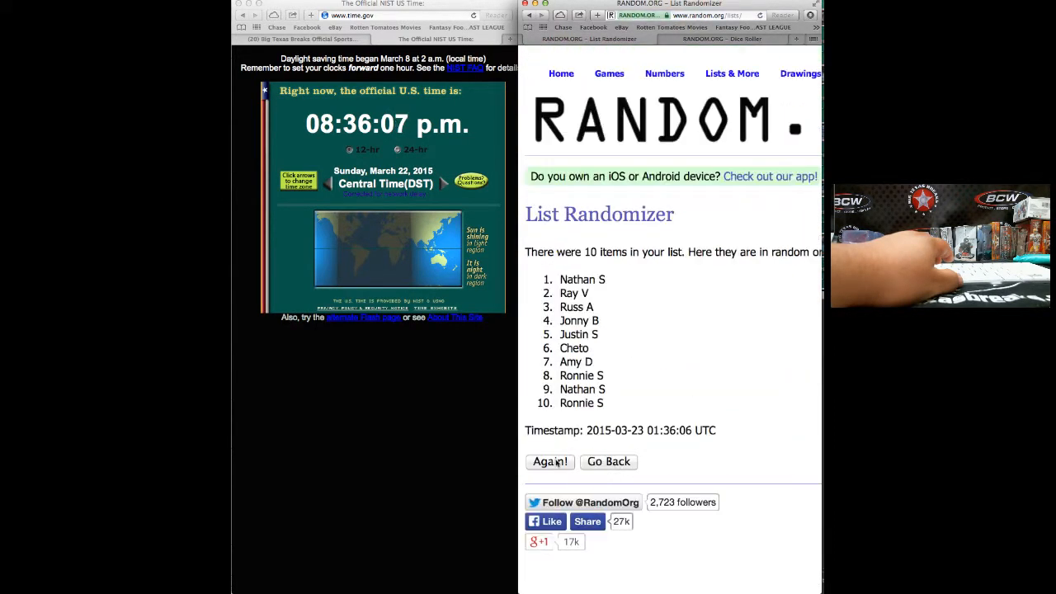
left_click(550, 462)
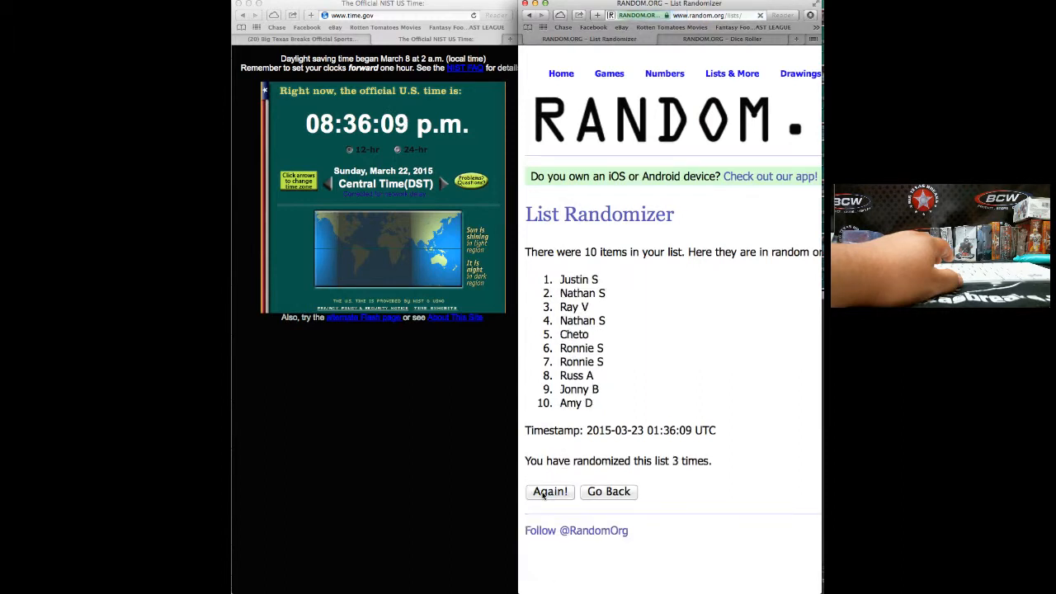
left_click(549, 492)
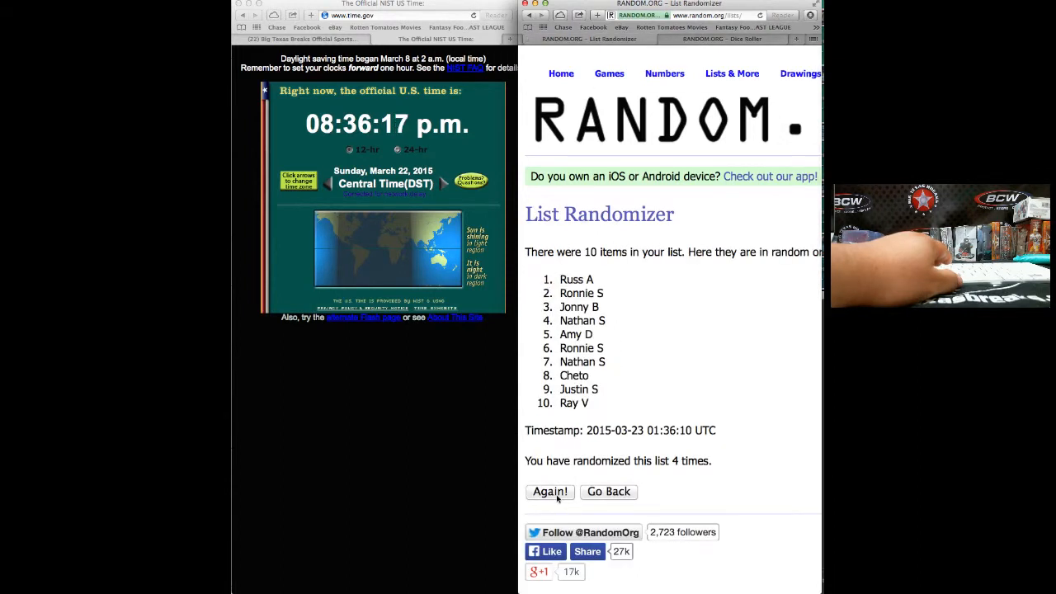
left_click(549, 491)
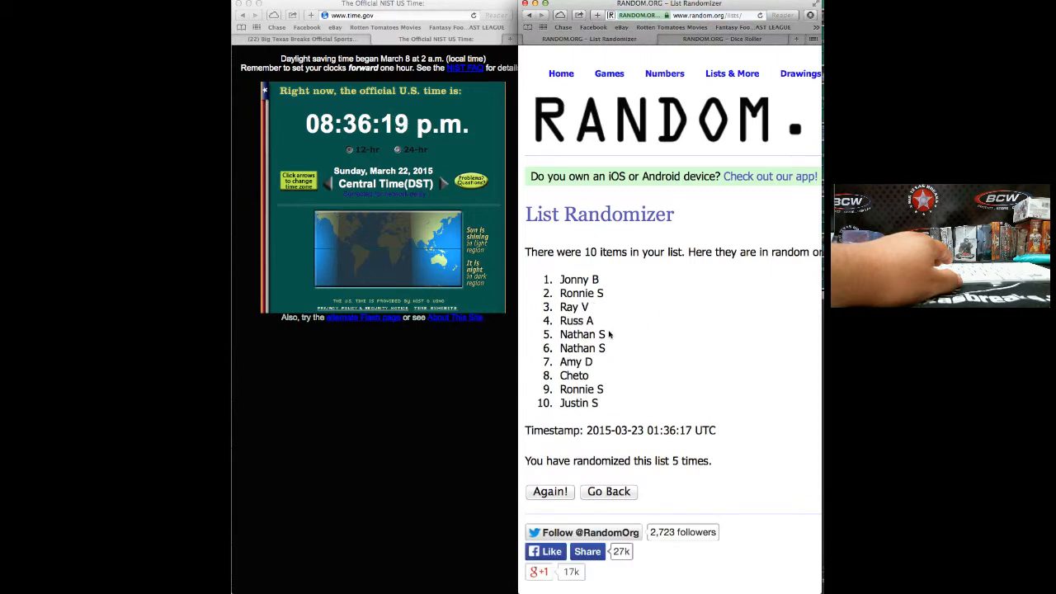
- Highlight the top five names of the final randomized order
left_click_drag(565, 279, 608, 333)
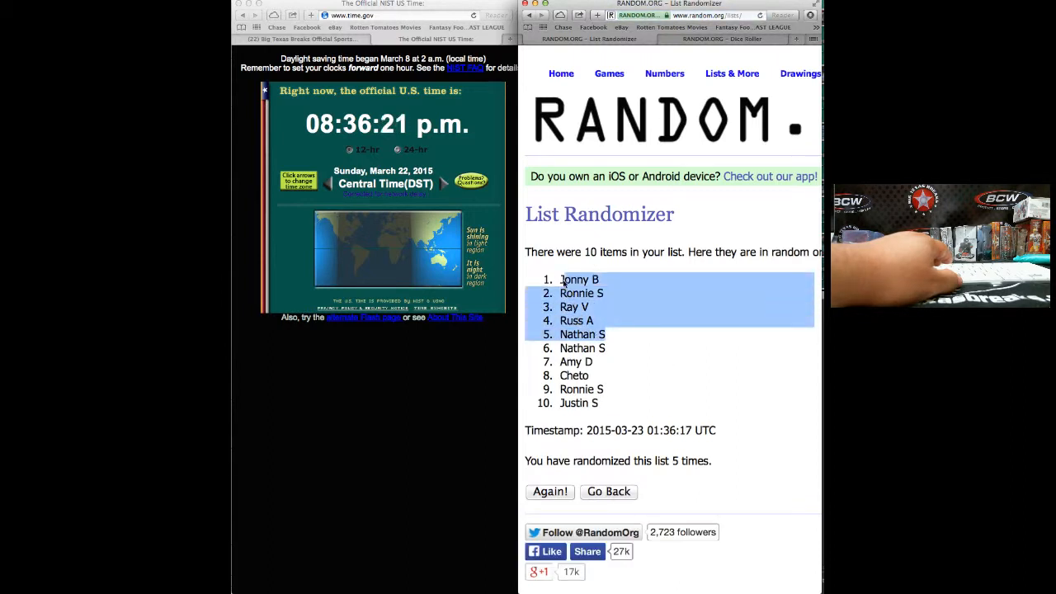